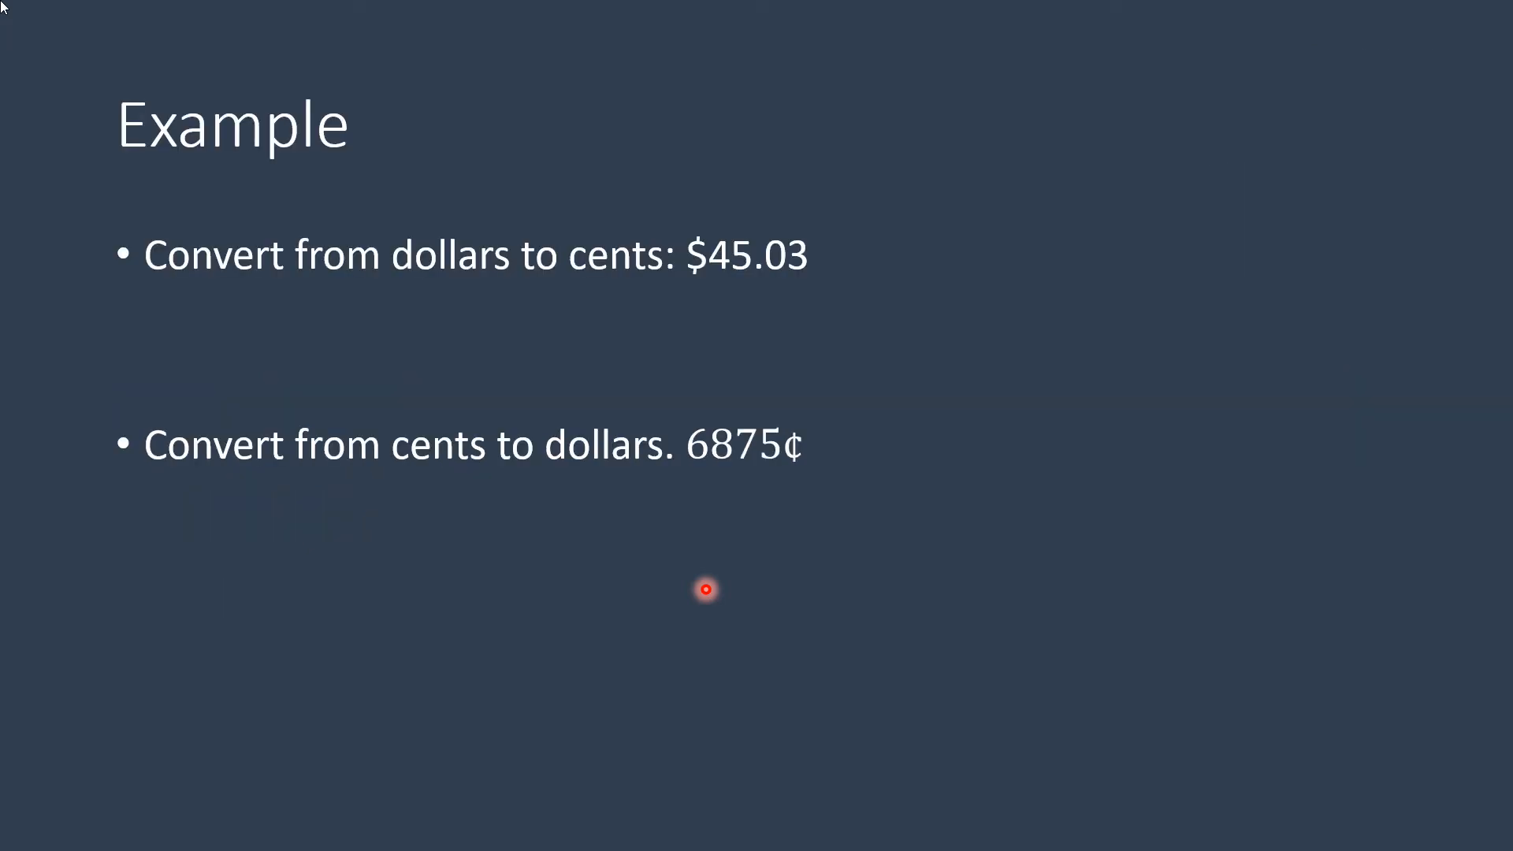
{"action": "mouse_move", "coordinate": [768, 280]}
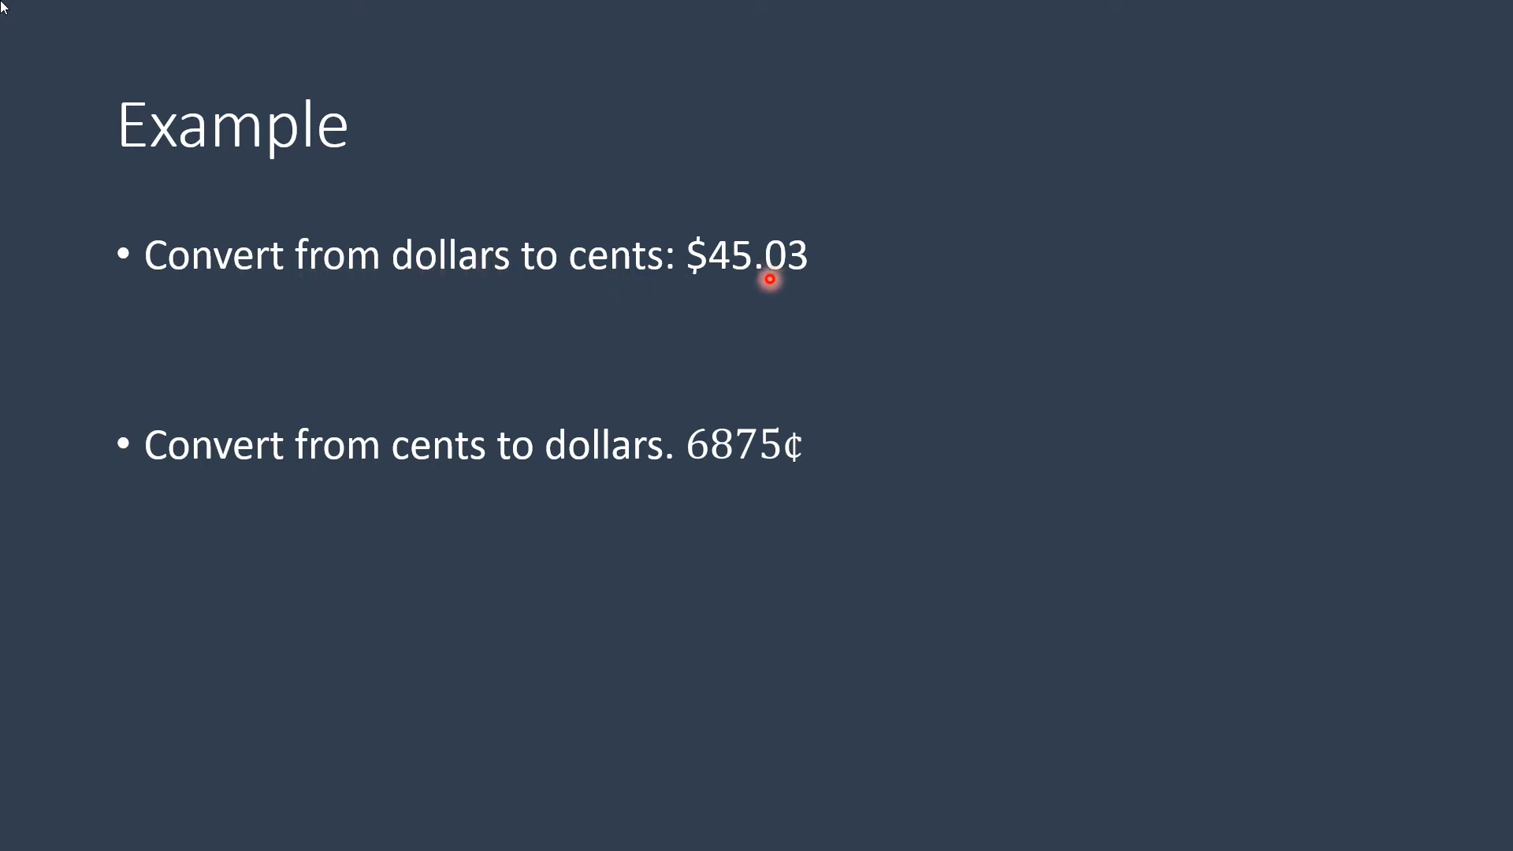
{"action": "mouse_move", "coordinate": [757, 279]}
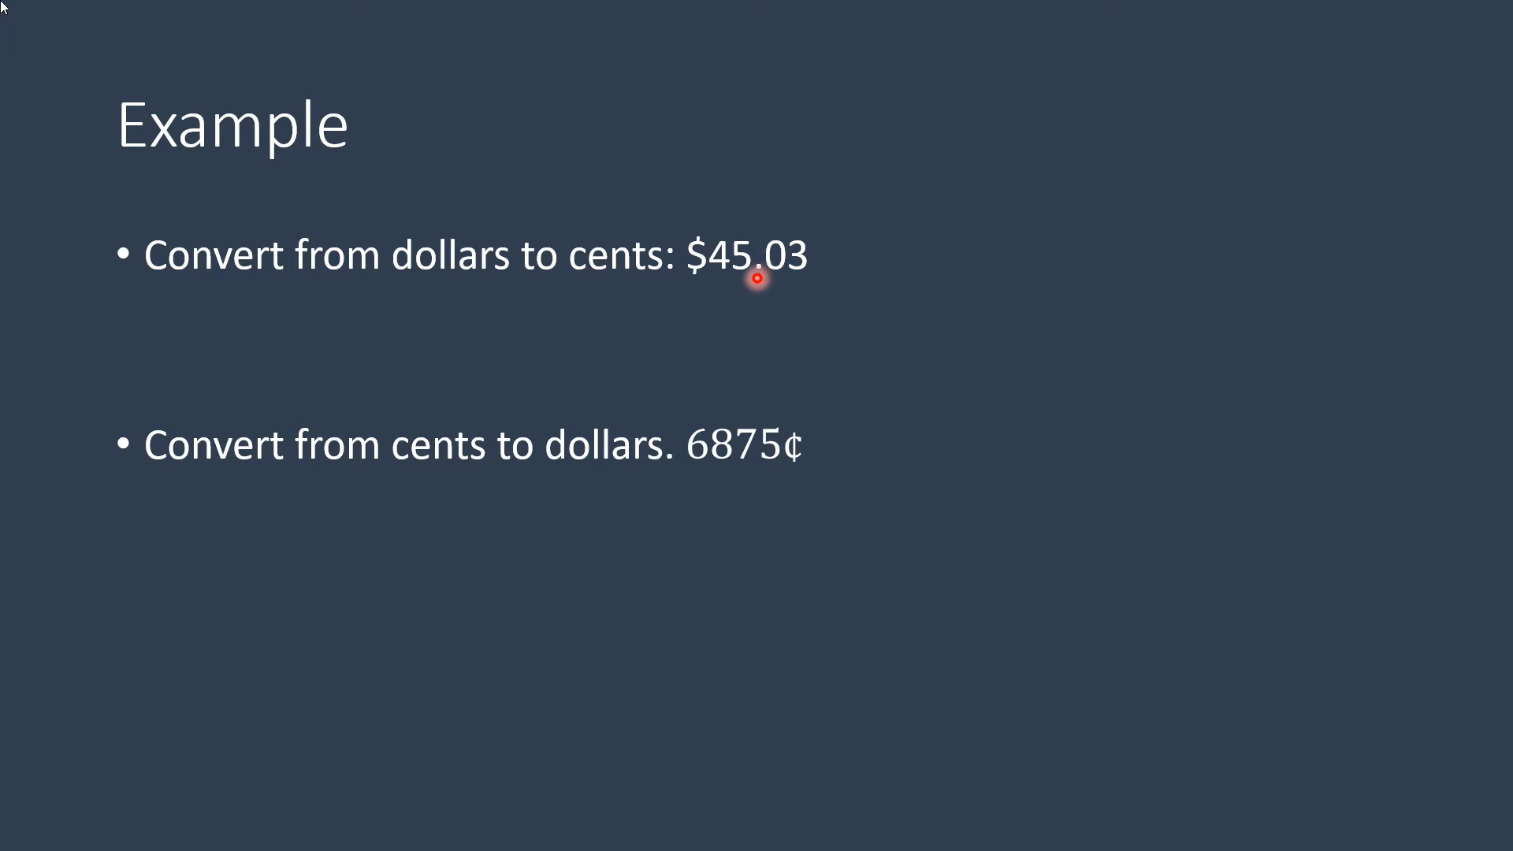